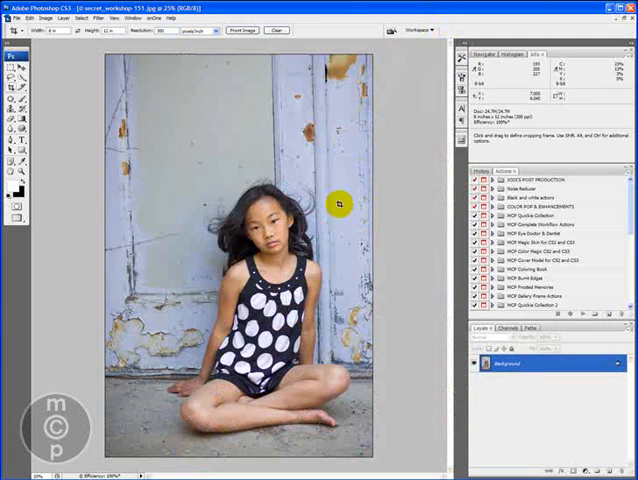
mouse_move(350, 242)
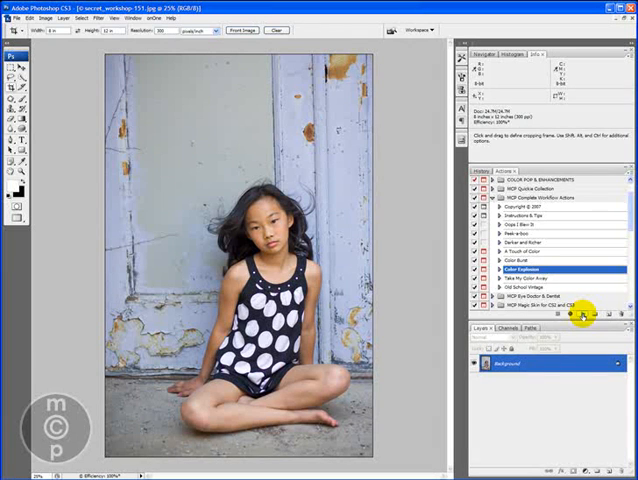
- Run the Color Explosion action and accept its Levels adjustment
left_click(582, 316)
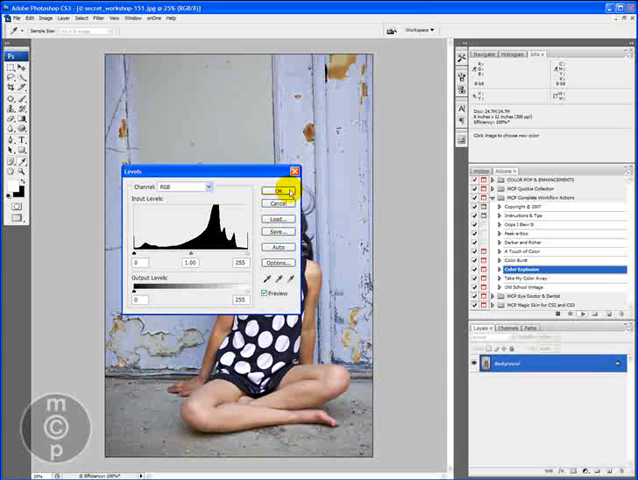
left_click(276, 190)
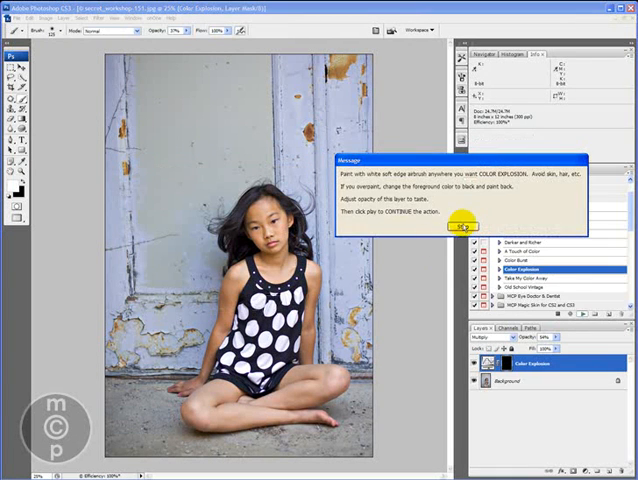
- Continue past the Color Explosion instructions so the effect renders the door vivid blue
left_click(464, 228)
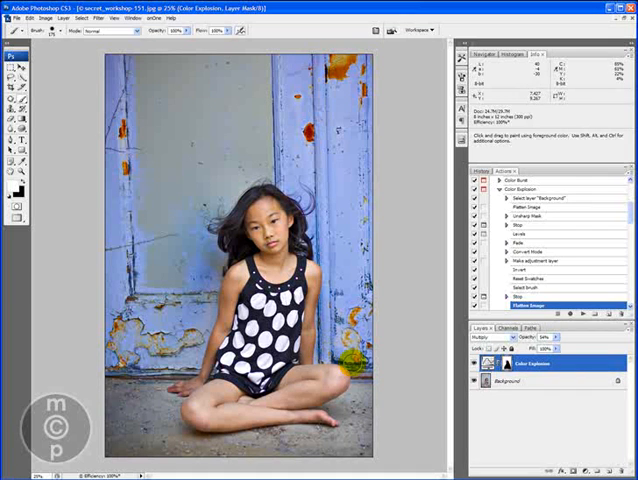
mouse_move(344, 384)
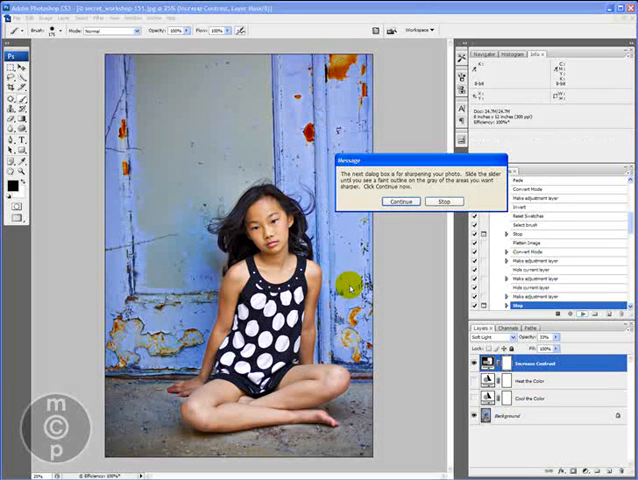
- Continue past the darkening message so the action builds its darkness adjustment layers
left_click(400, 204)
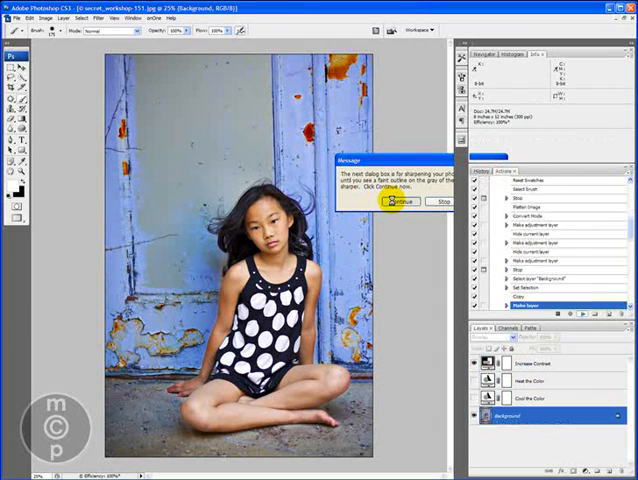
left_click(394, 204)
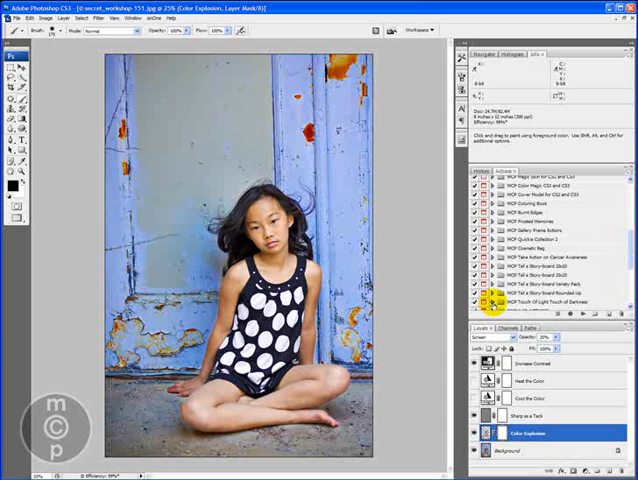
- Scroll the Actions panel toward the Touch of Light / Touch of Darkness action
scroll("down", 3)
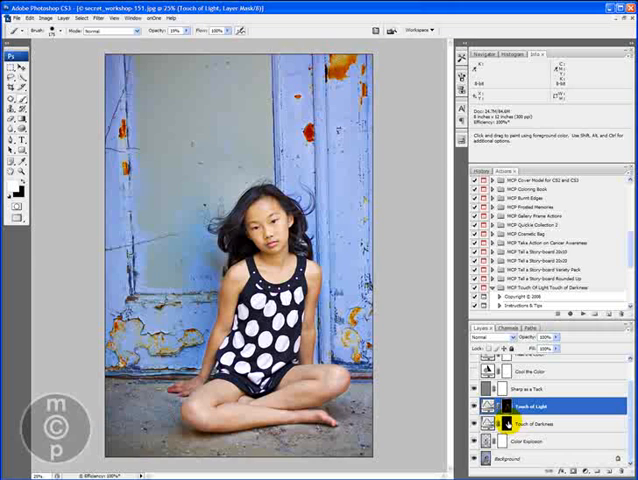
left_click(540, 424)
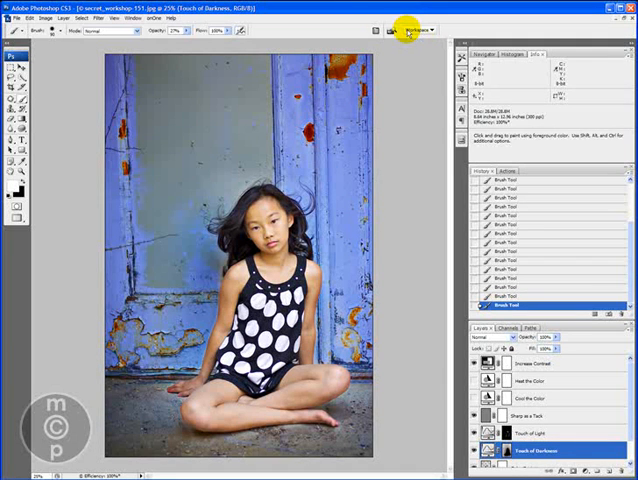
- Compare the original History snapshot with the crop, keep the crop, and select a workshop action
left_click(132, 18)
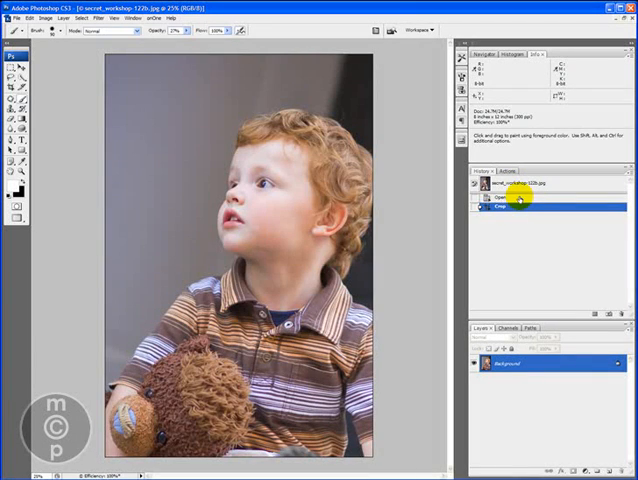
left_click(512, 196)
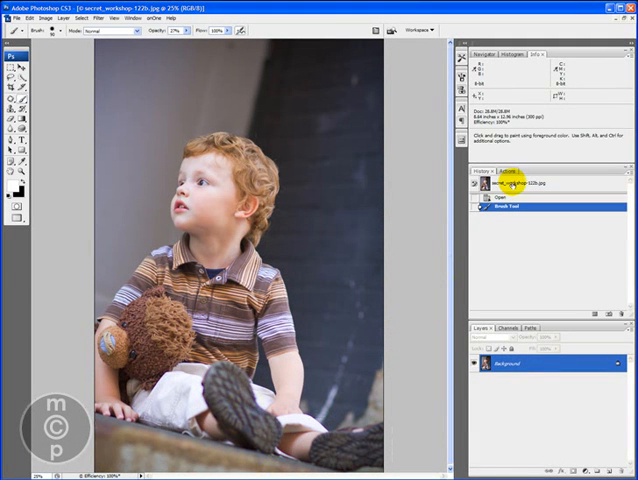
left_click(510, 204)
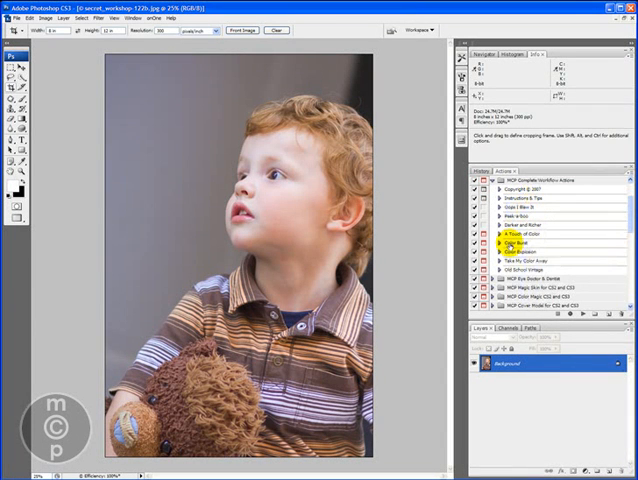
left_click(528, 242)
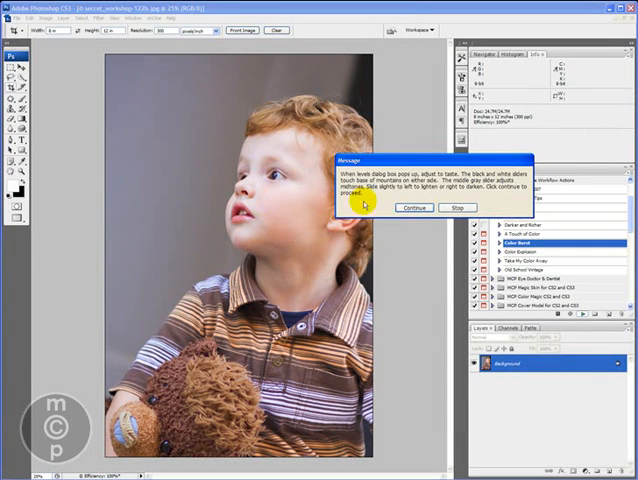
- Dismiss the color-boosting action's instructions so it builds the adjustment layer stack
left_click(406, 208)
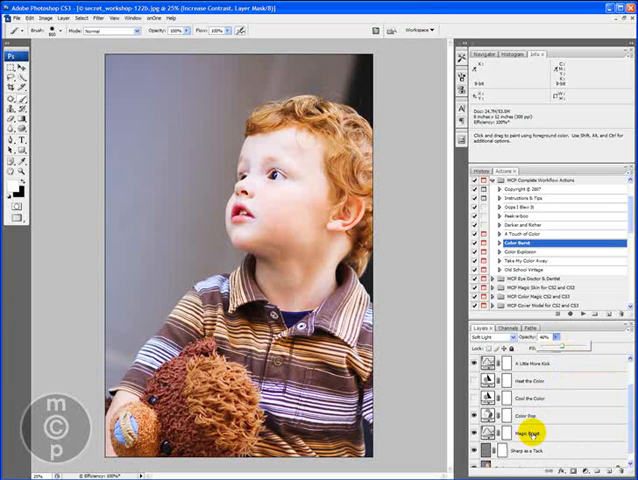
left_click(540, 432)
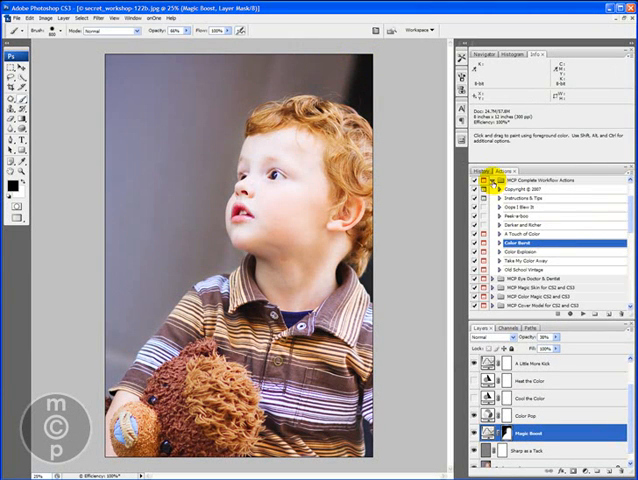
scroll("down", 3)
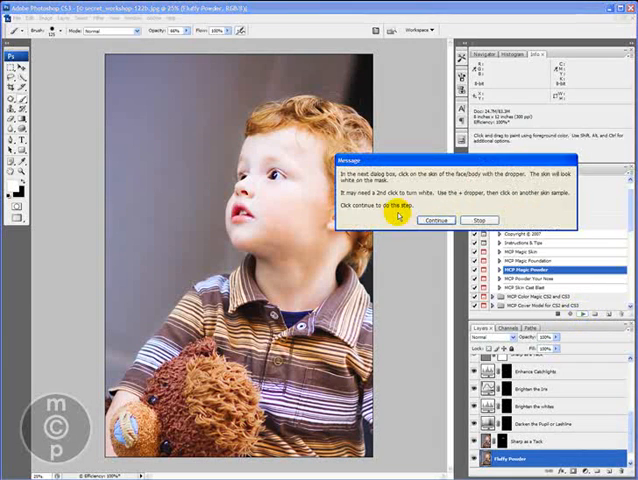
- Run Magic Powder, sample the boy's facial skin tone in Color Range, and finish the softening layer
left_click(434, 220)
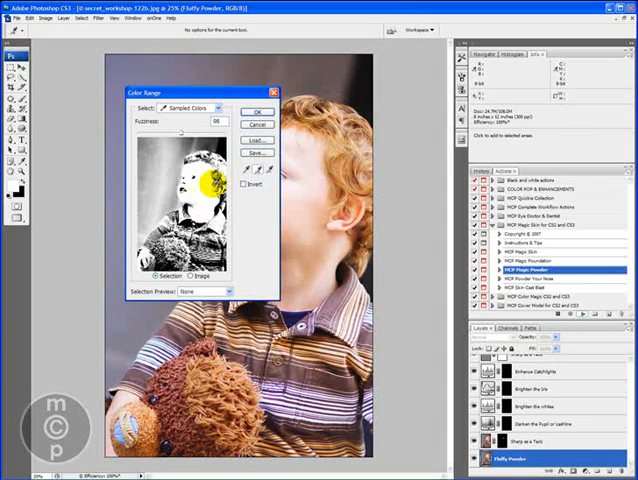
left_click(256, 112)
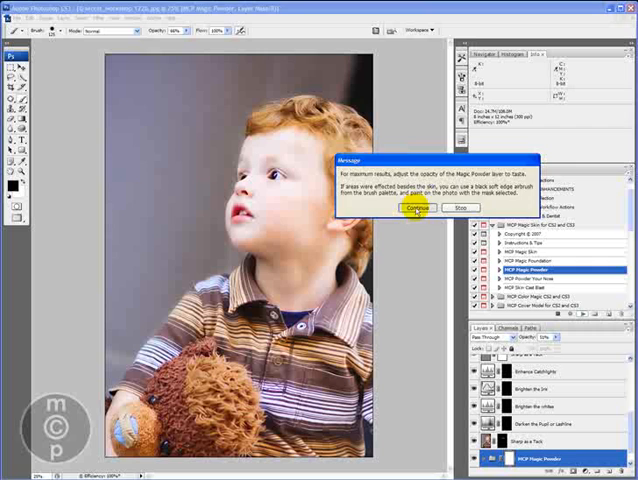
left_click(416, 212)
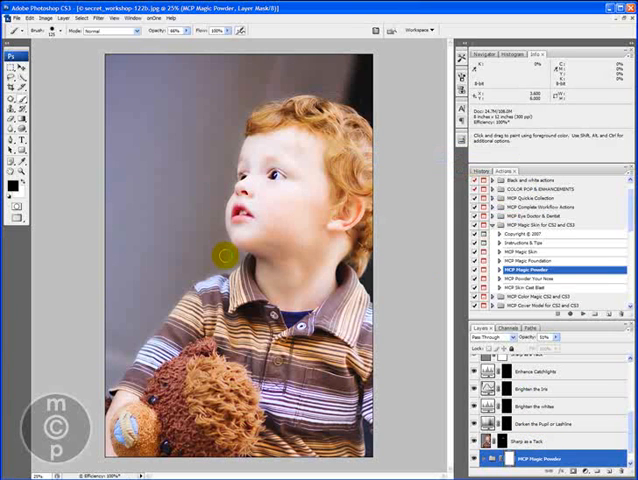